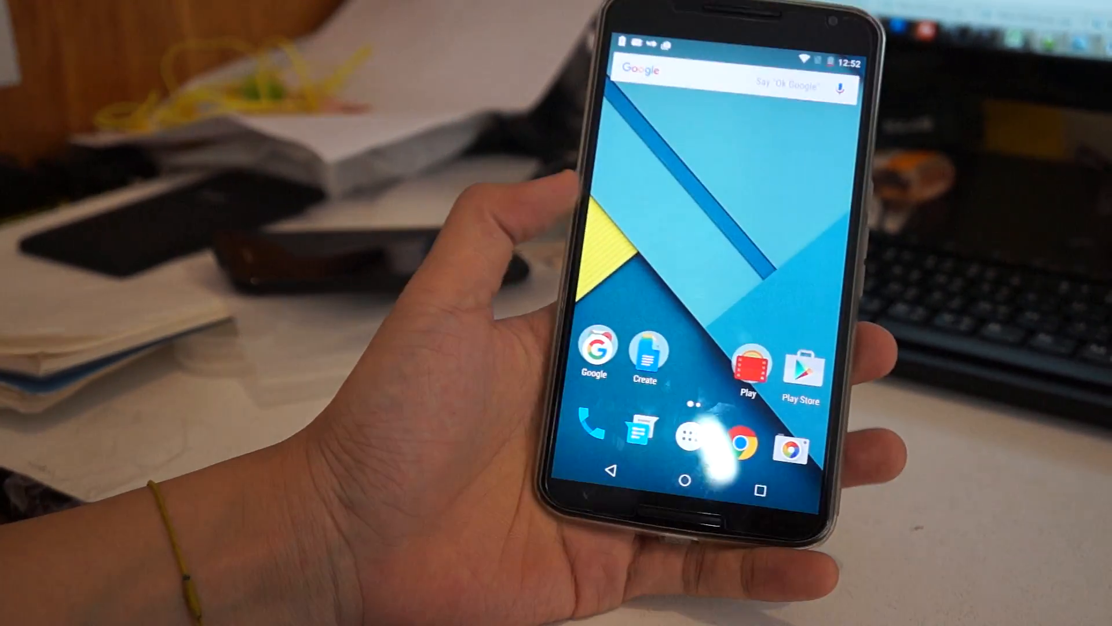
pyautogui.click(699, 431)
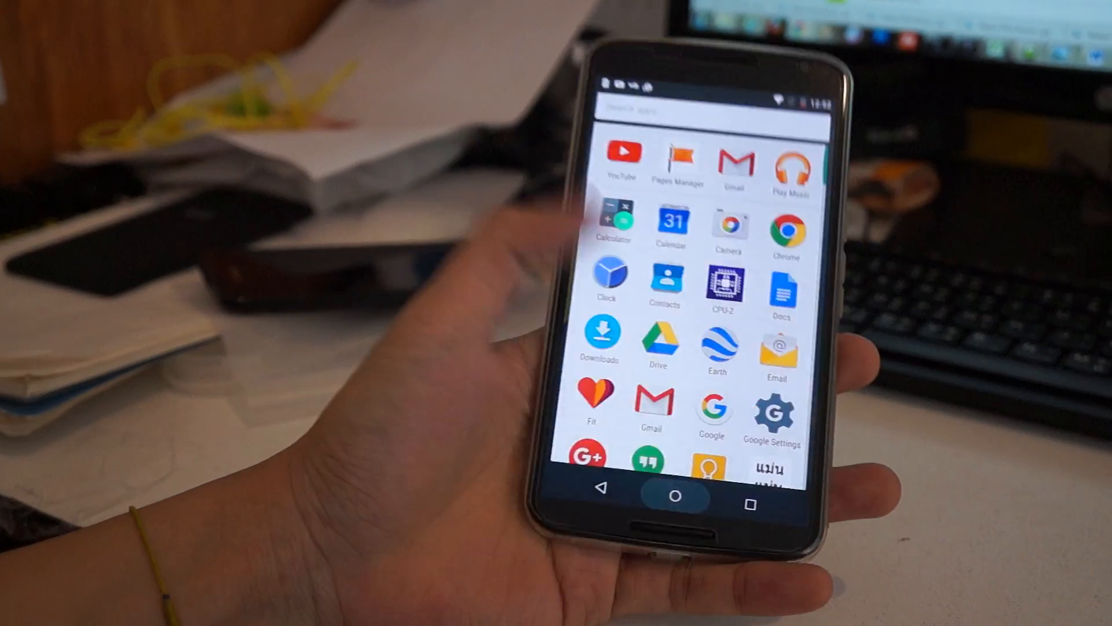
pyautogui.click(677, 495)
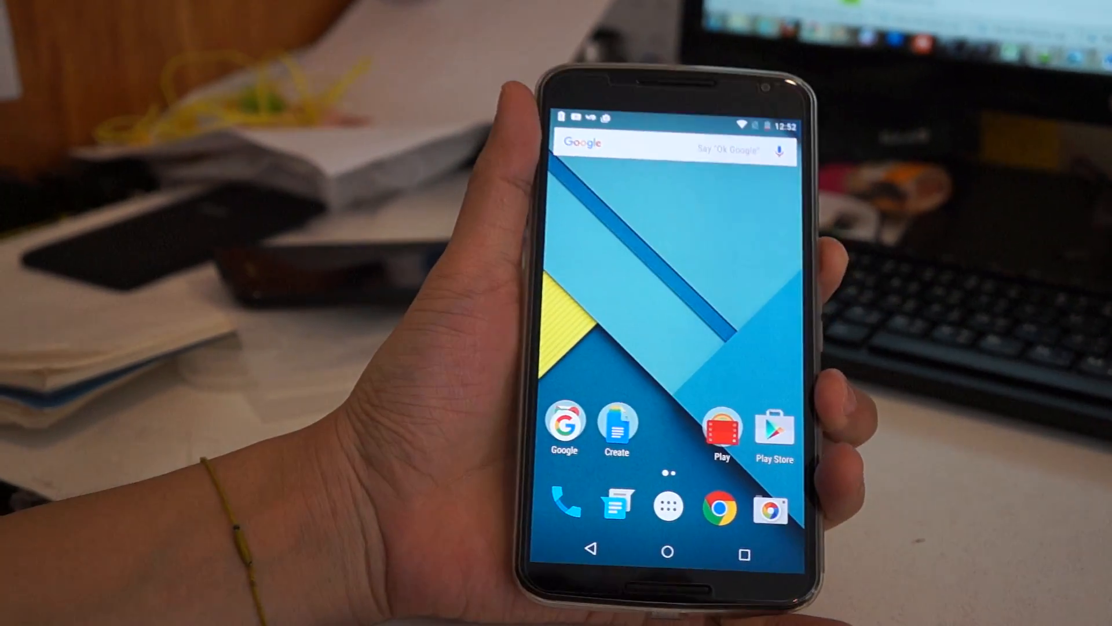